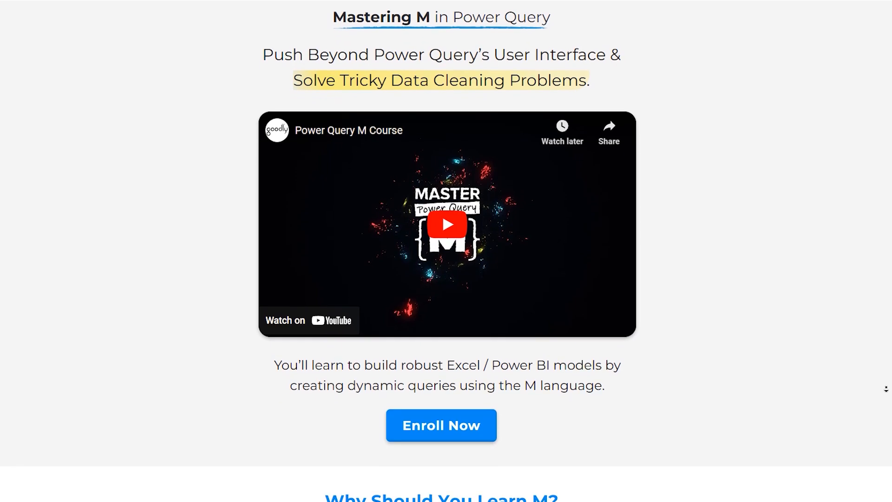
pyautogui.scroll(-3)
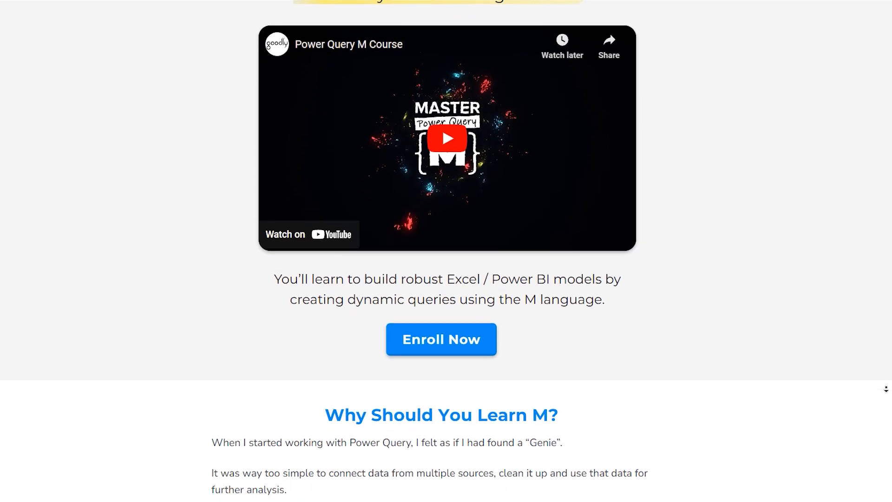
pyautogui.scroll(-3)
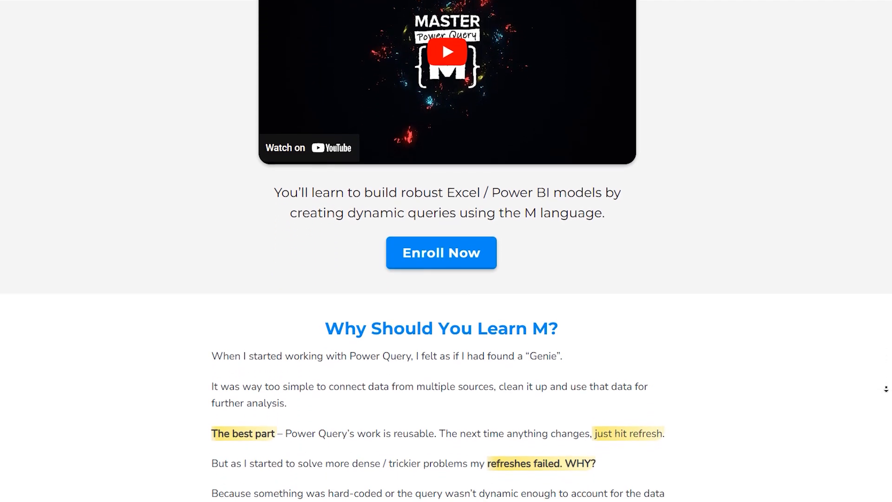
pyautogui.scroll(-3)
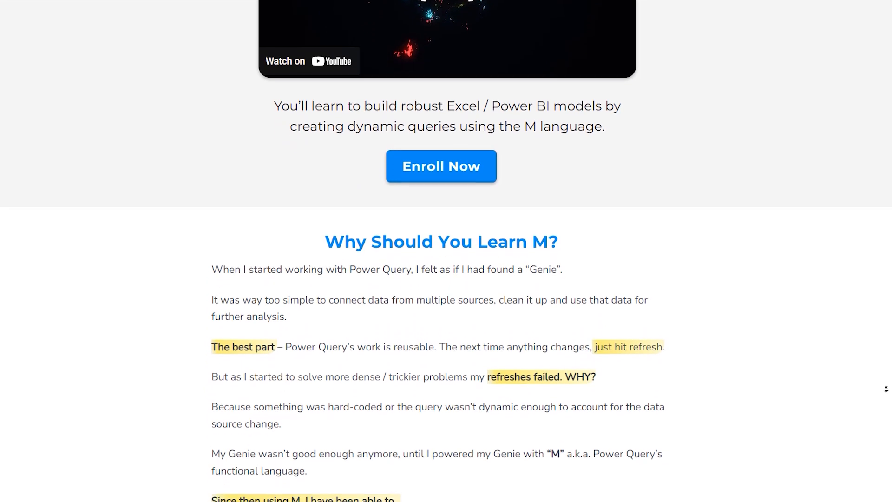
pyautogui.scroll(-3)
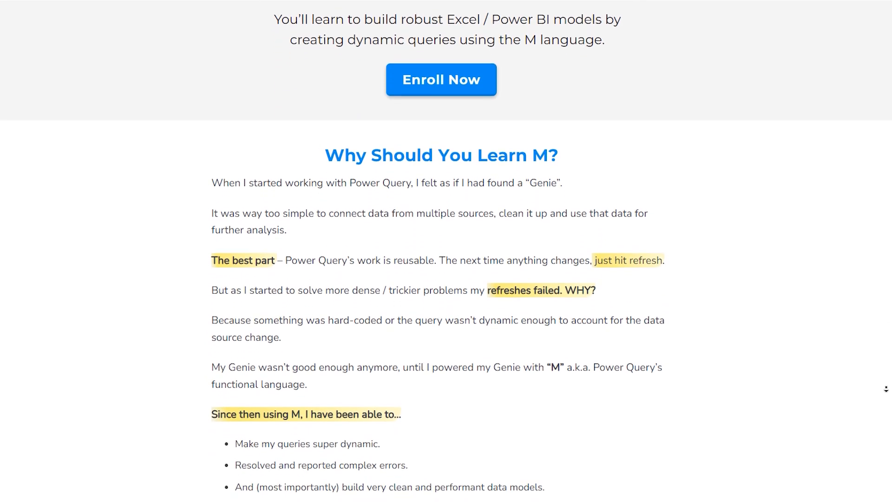
pyautogui.scroll(-3)
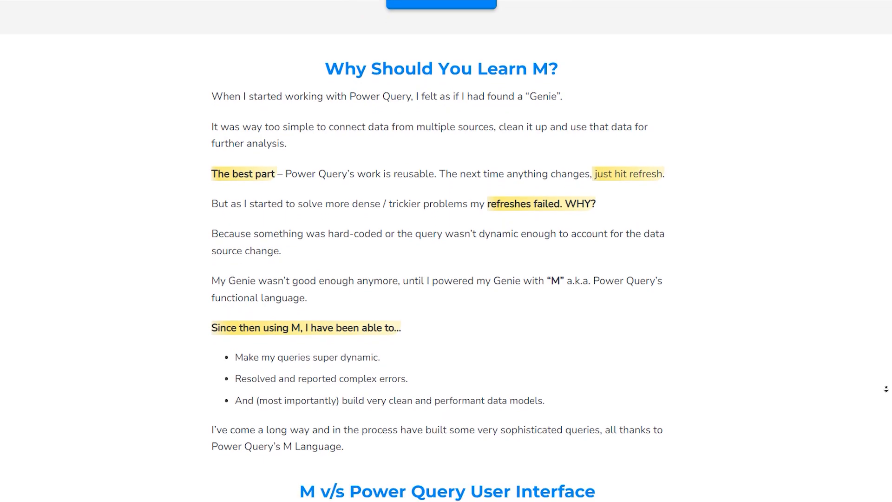